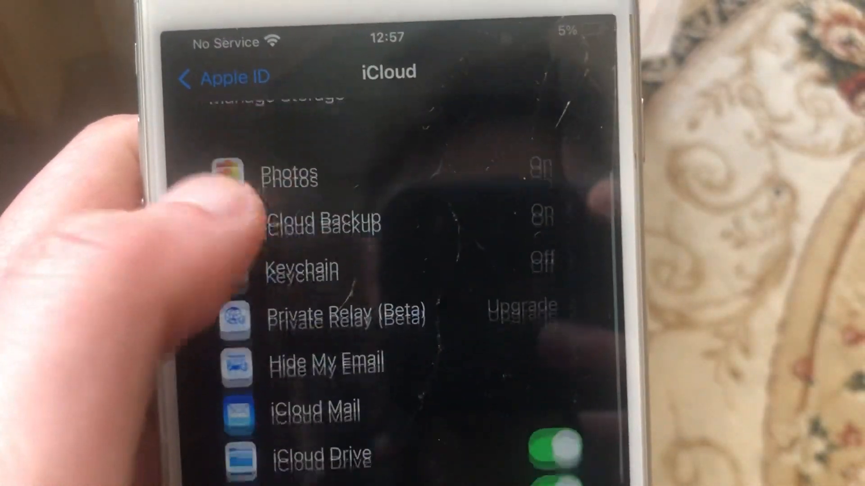
{"action": "scroll", "scroll_direction": "down", "scroll_amount": 3}
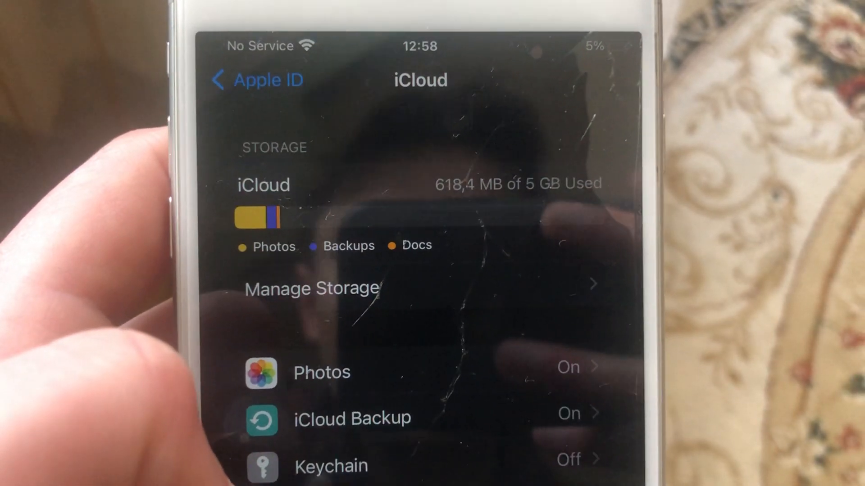
{"action": "left_click", "coordinate": [351, 418]}
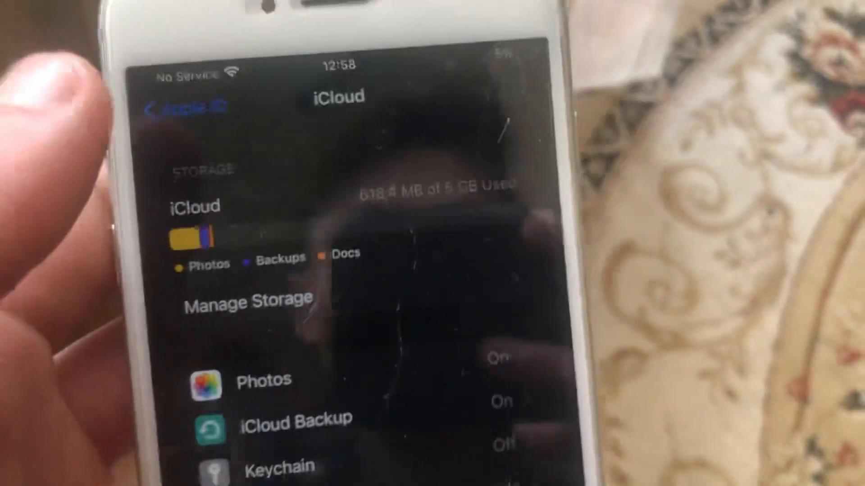
{"action": "scroll", "scroll_direction": "down", "scroll_amount": 3}
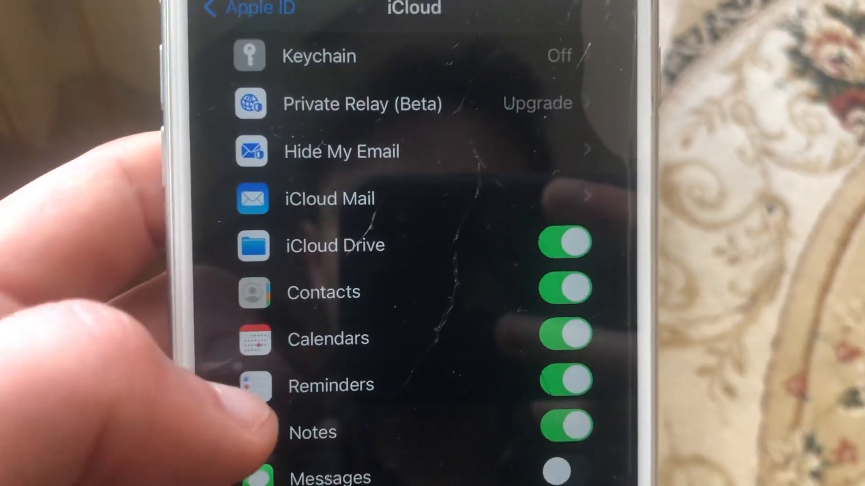
{"action": "scroll", "scroll_direction": "down", "scroll_amount": 3}
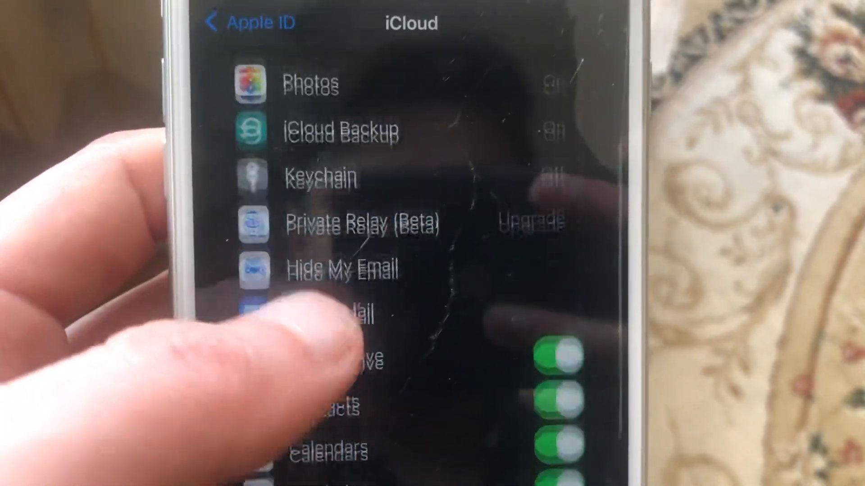
{"action": "scroll", "scroll_direction": "down", "scroll_amount": 3}
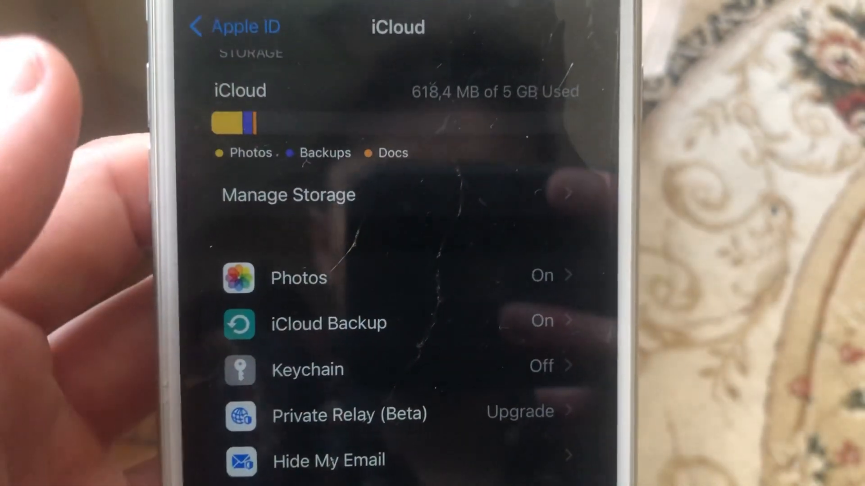